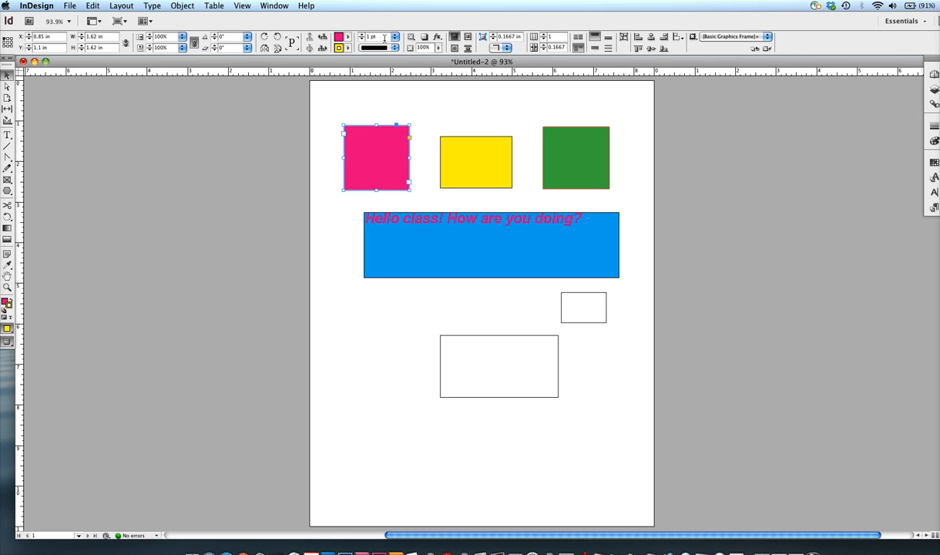
Thicken the pink square's yellow stroke and set its stroke type to Wavy.
click(394, 36)
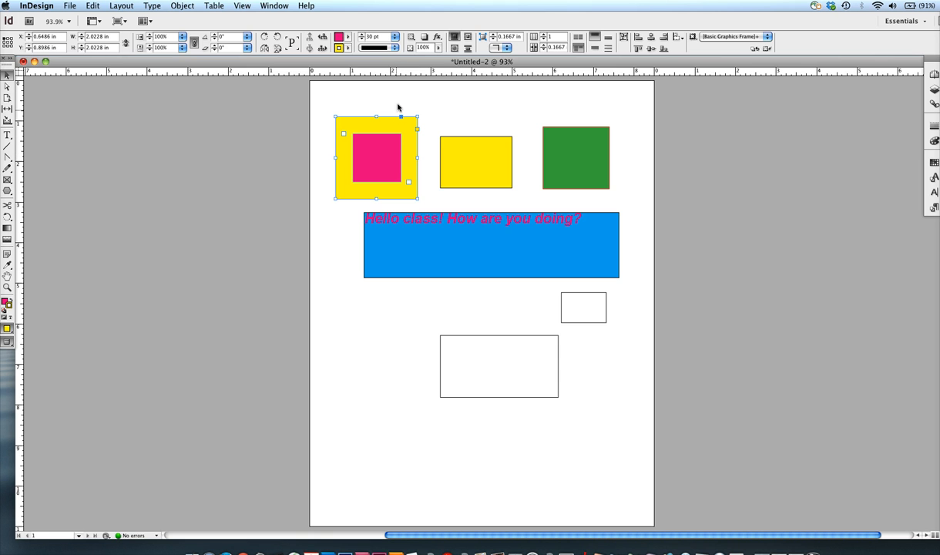
click(395, 37)
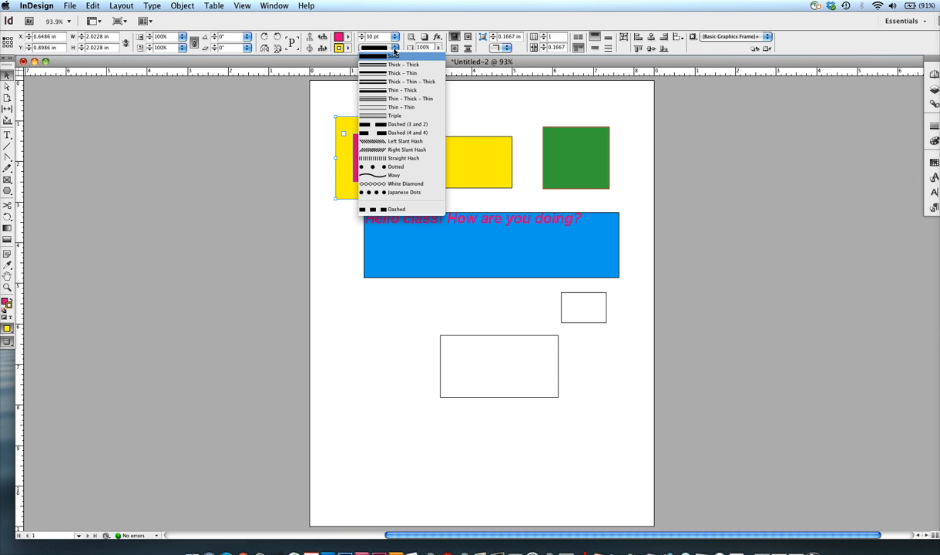
mouse_move(402, 65)
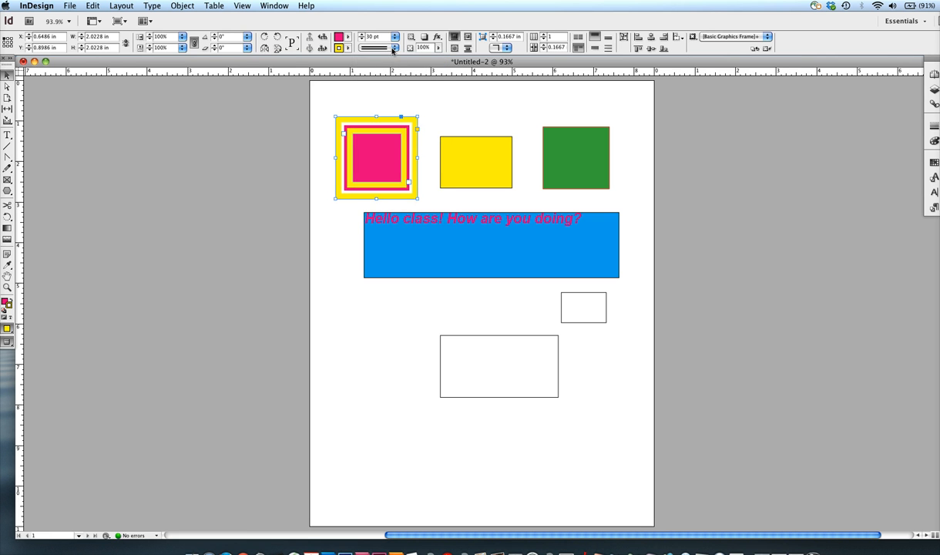
click(392, 47)
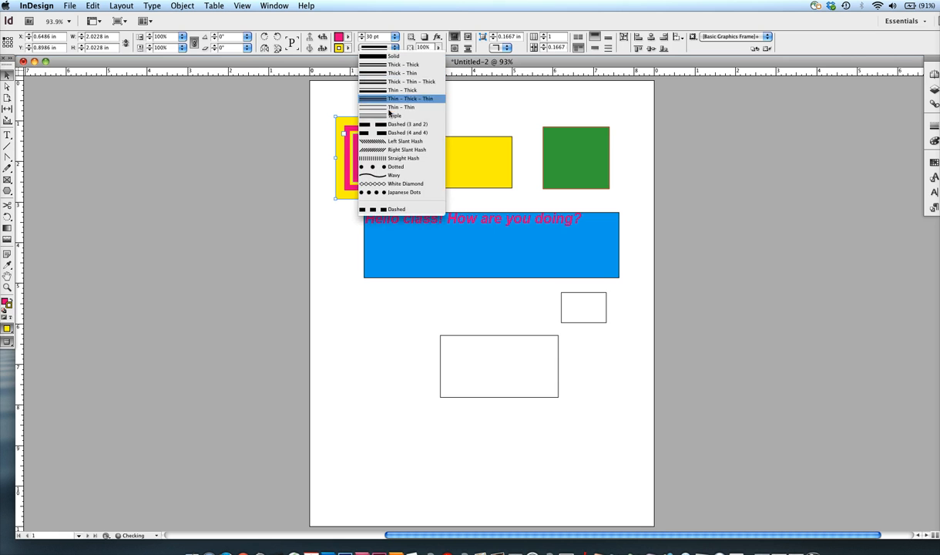
click(402, 98)
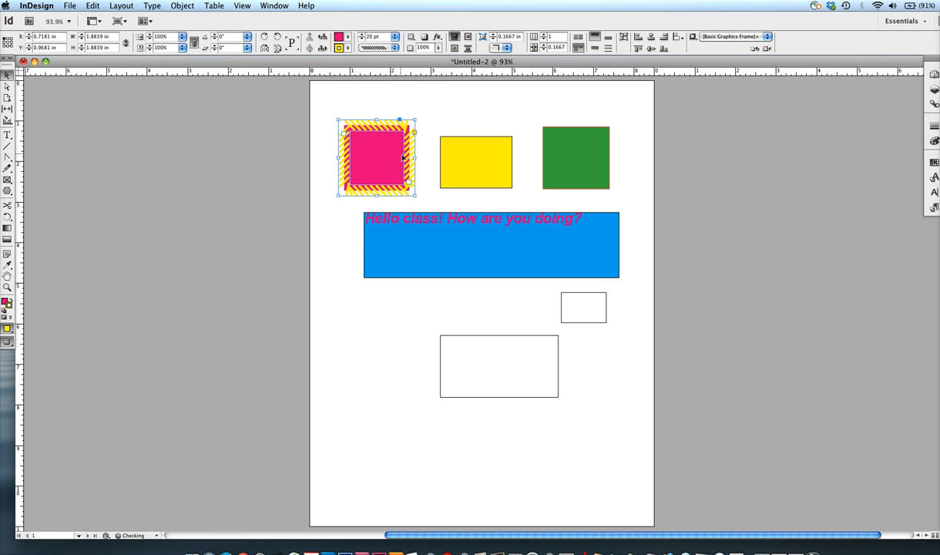
click(391, 48)
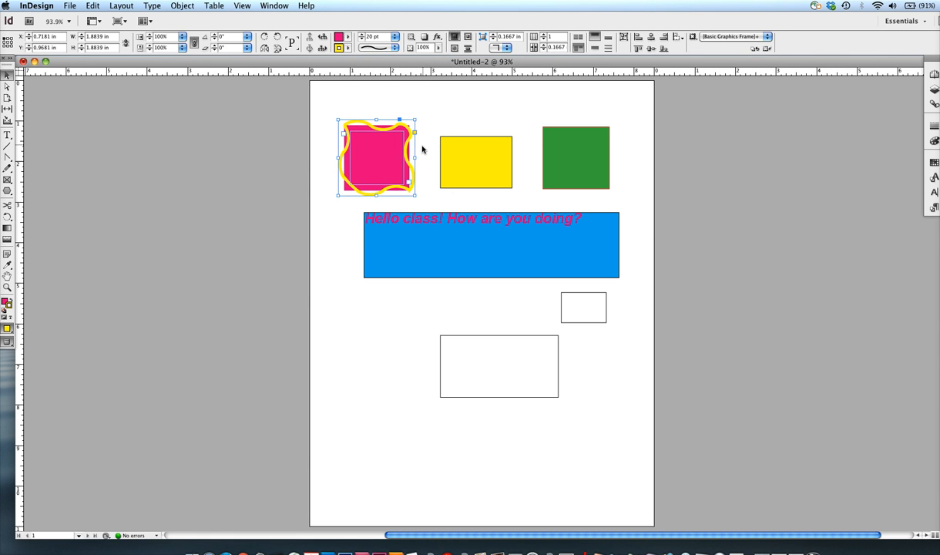
mouse_move(347, 86)
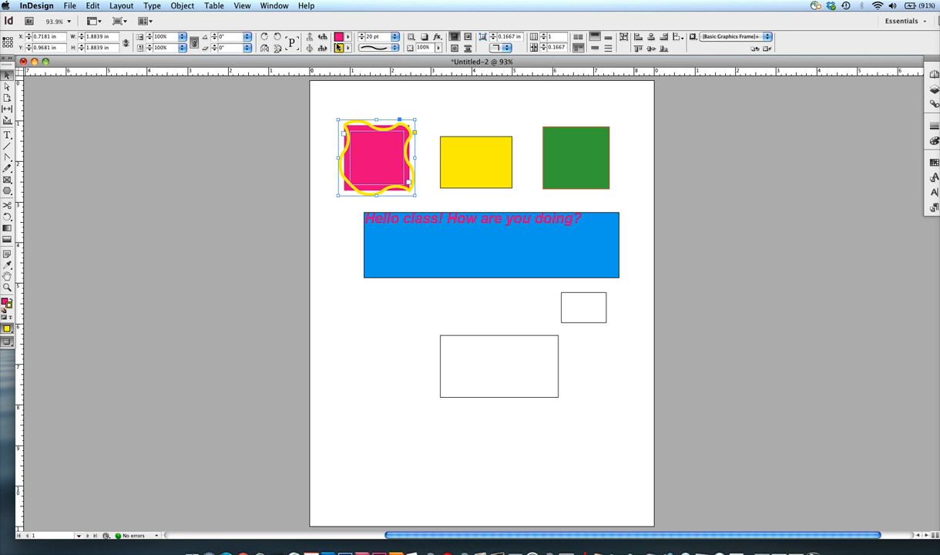
mouse_move(5, 308)
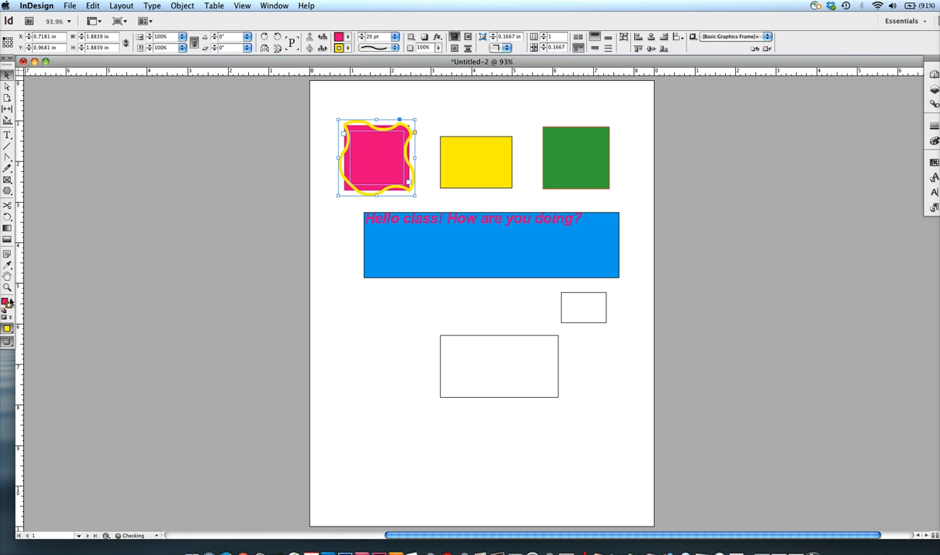
Select the yellow rectangle beside the pink square.
click(475, 162)
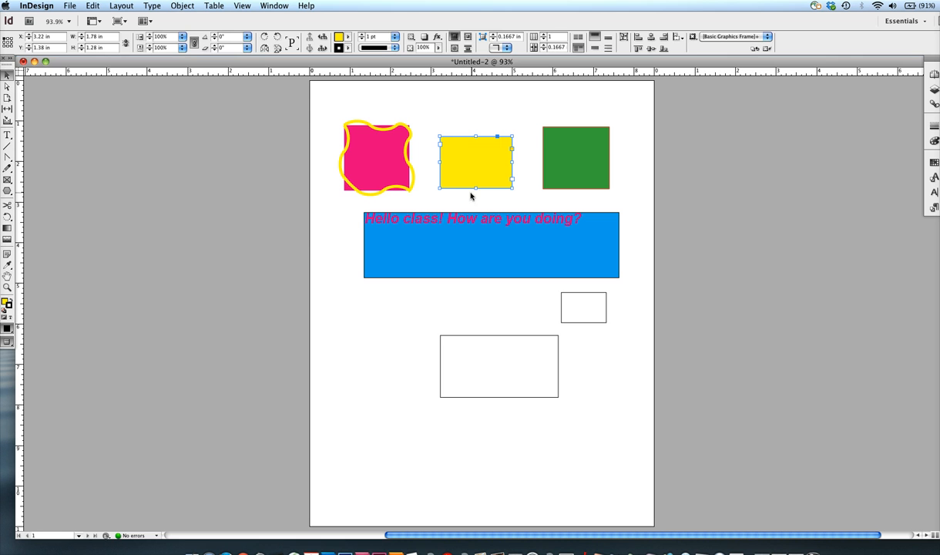
mouse_move(454, 206)
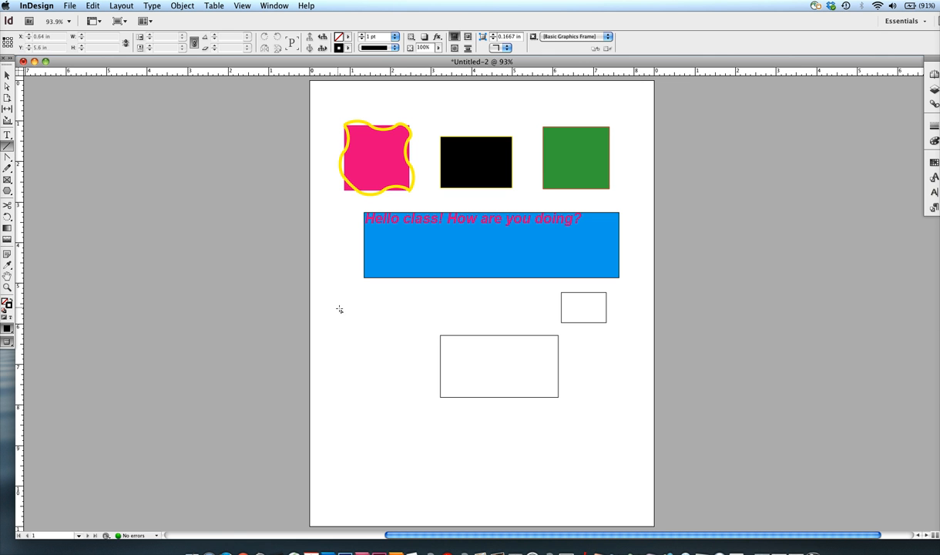
Shift-drag a straight horizontal line below the blue text frame.
drag(334, 311, 528, 323)
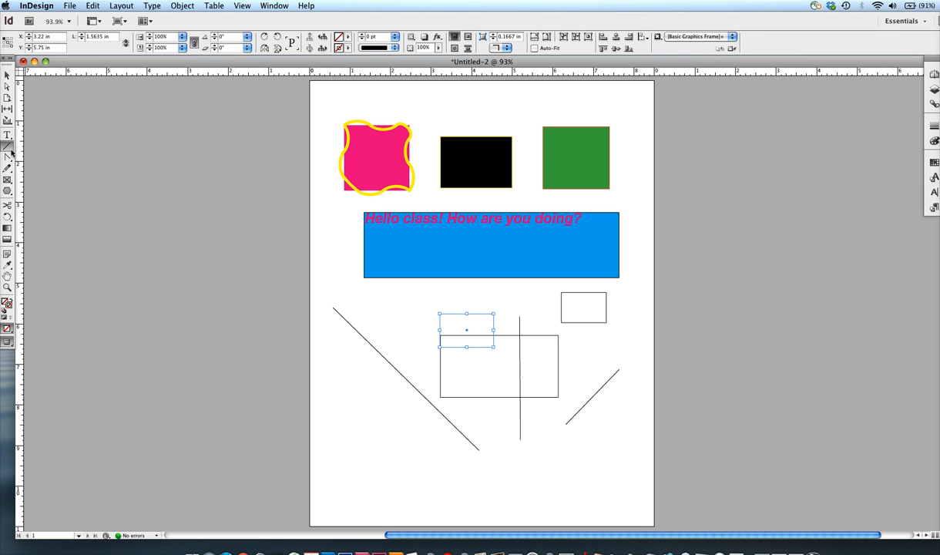
mouse_move(356, 410)
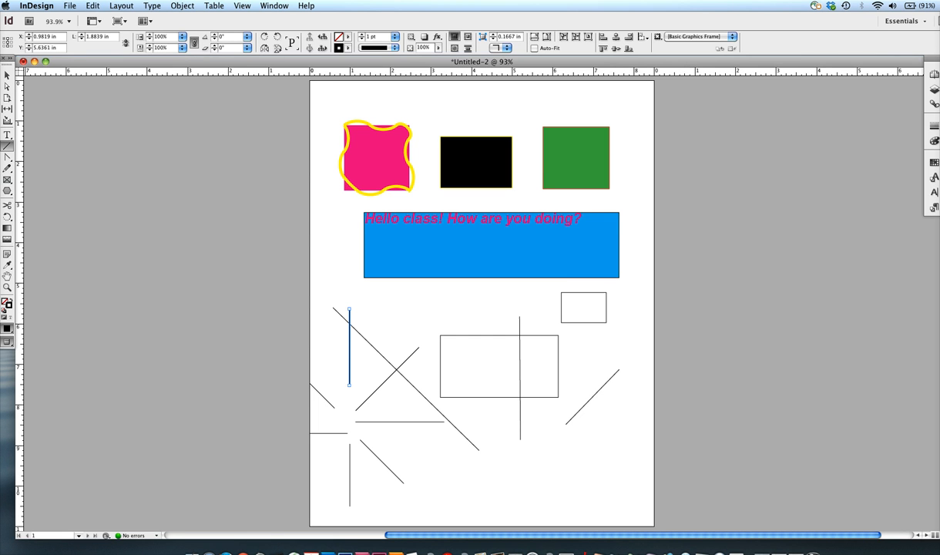
mouse_move(74, 113)
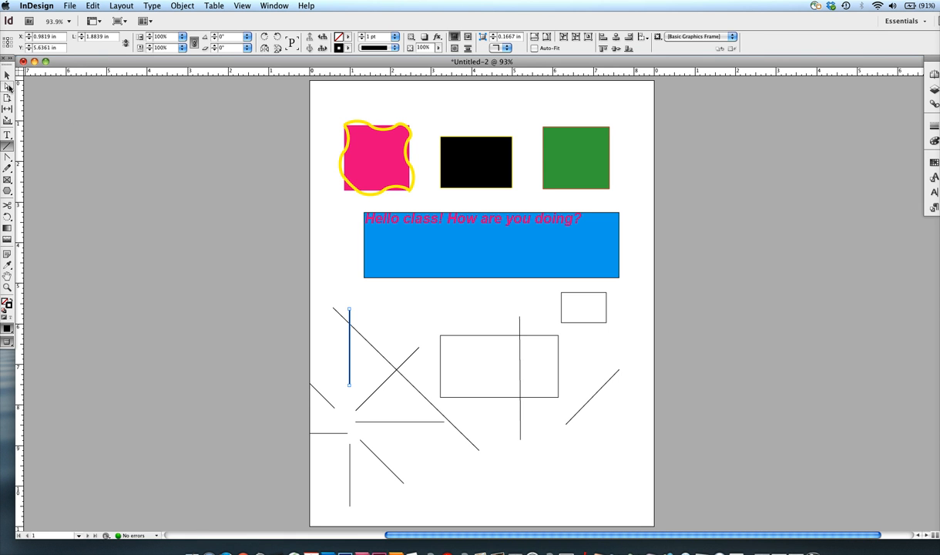
mouse_move(7, 88)
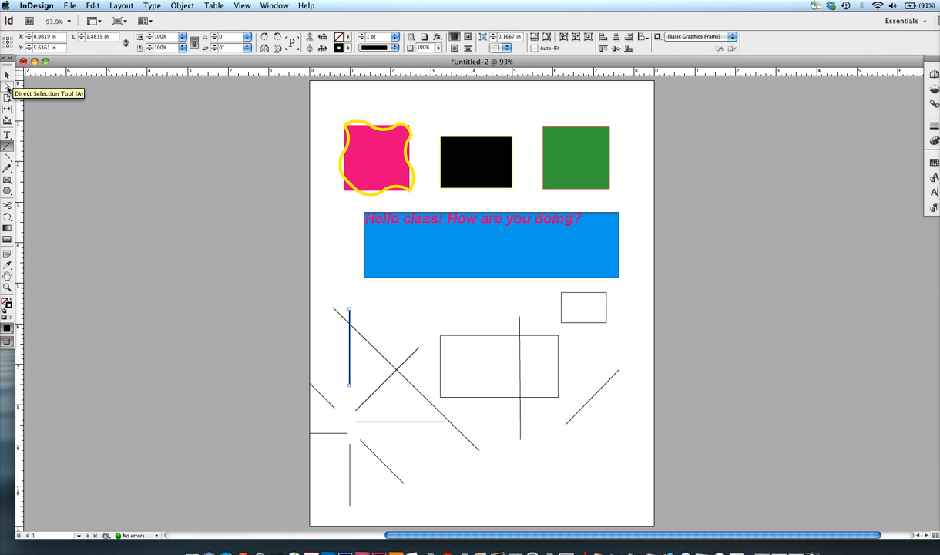
mouse_move(6, 76)
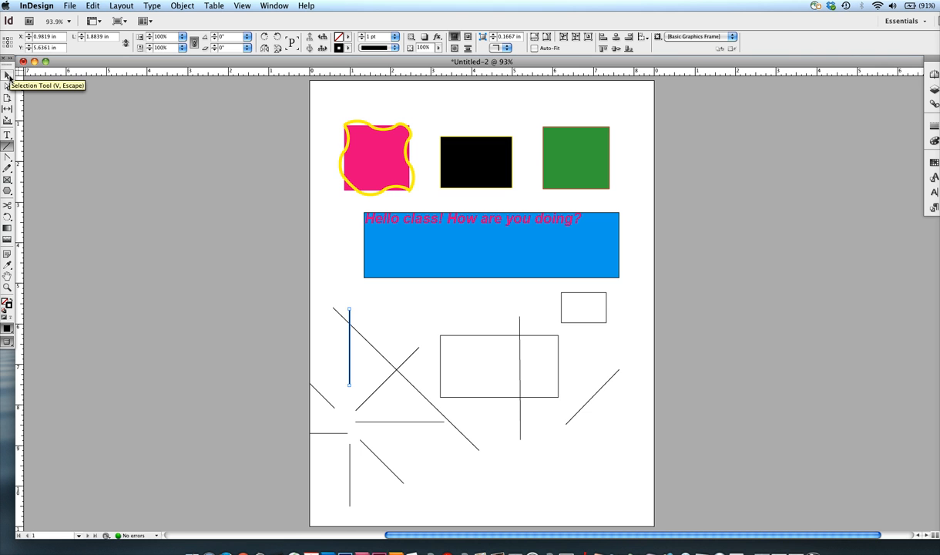
mouse_move(8, 89)
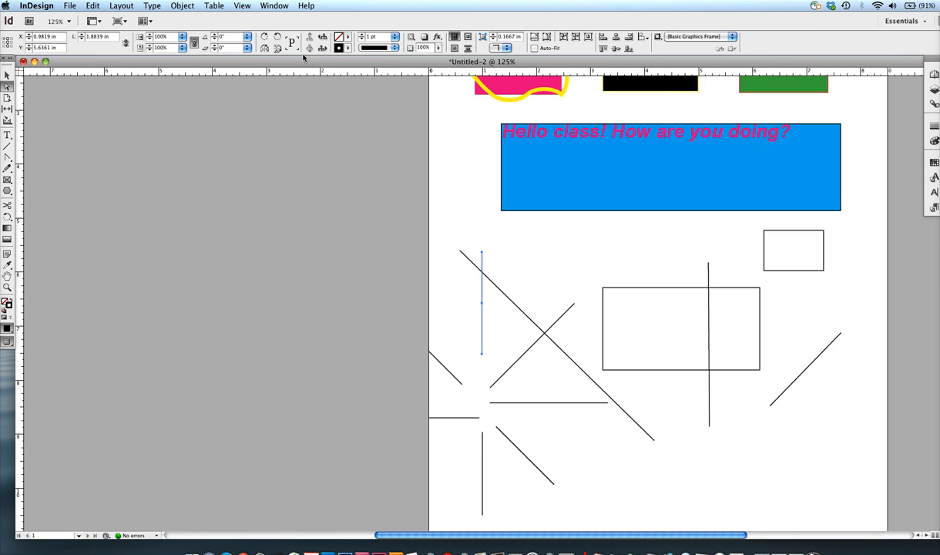
mouse_move(480, 253)
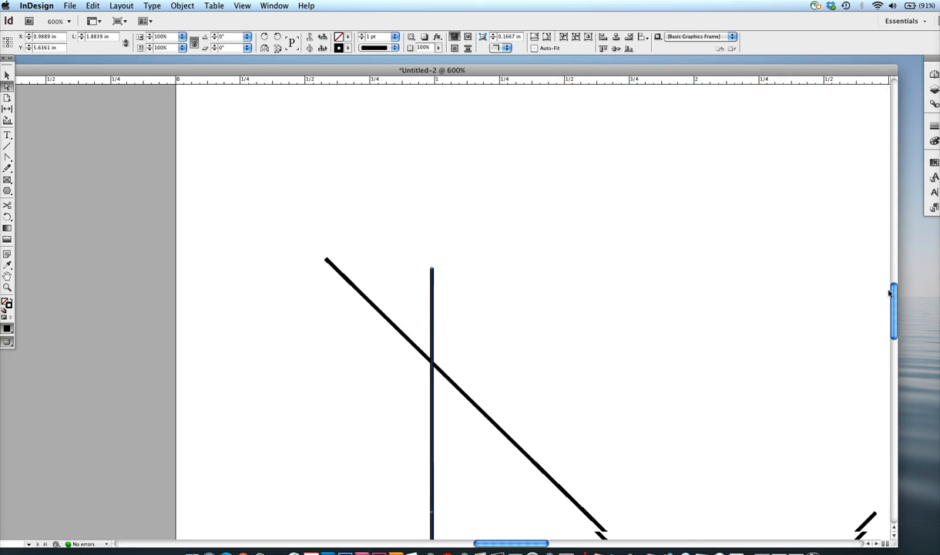
Zoom in and move the vertical line's top endpoint to tilt it diagonally.
scroll(down, 3)
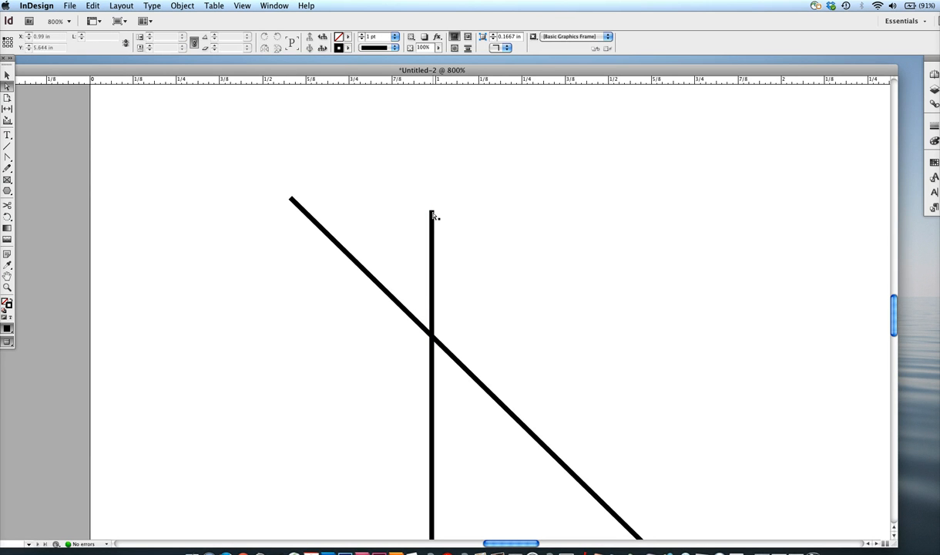
click(432, 339)
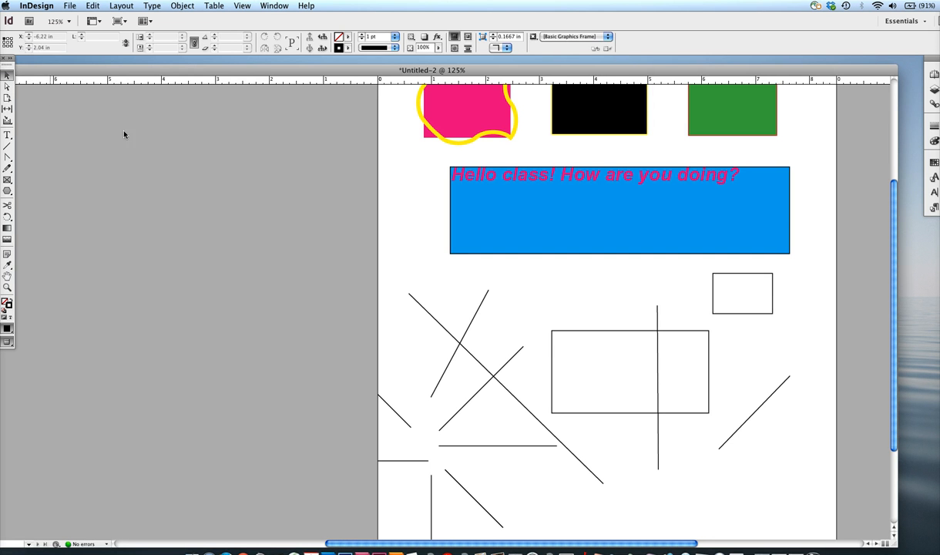
Select the slanted line and drag it up and to the right.
click(459, 331)
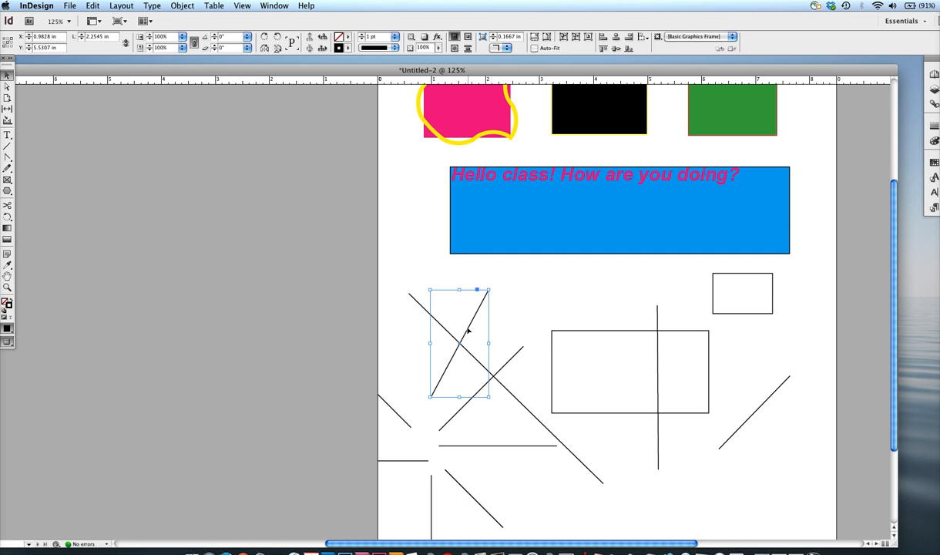
drag(459, 342, 547, 315)
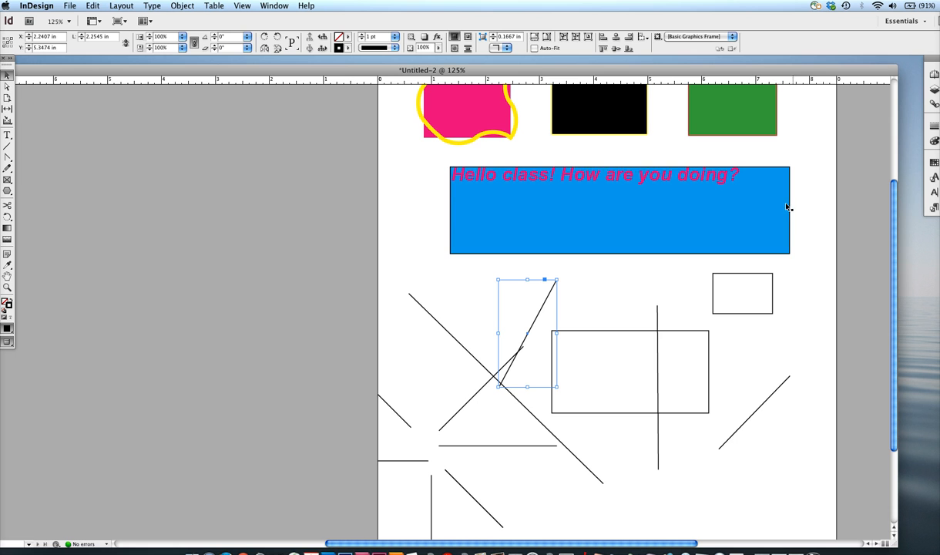
mouse_move(712, 245)
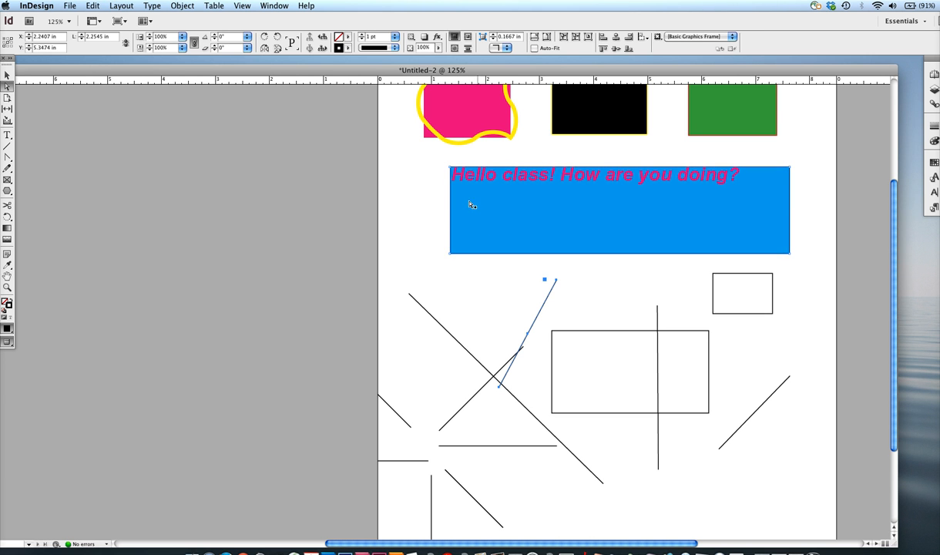
mouse_move(437, 234)
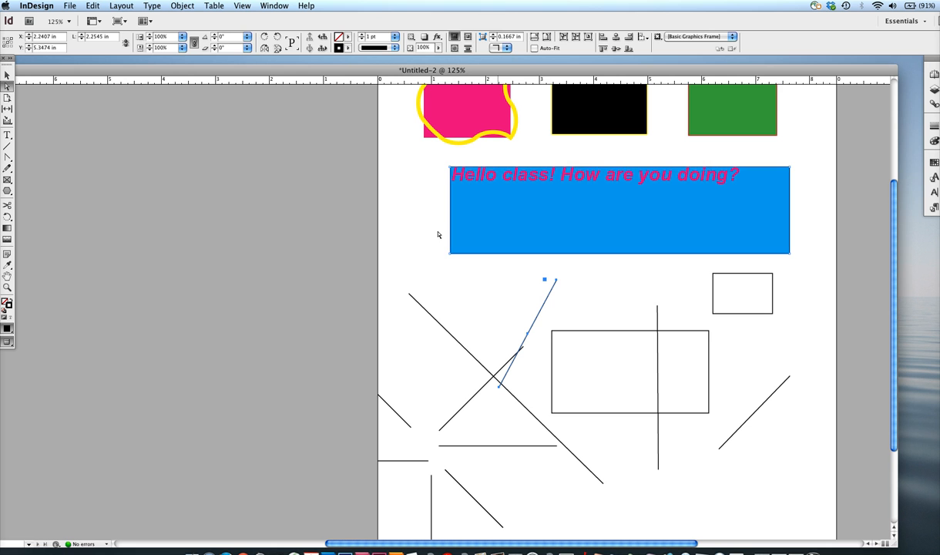
mouse_move(451, 257)
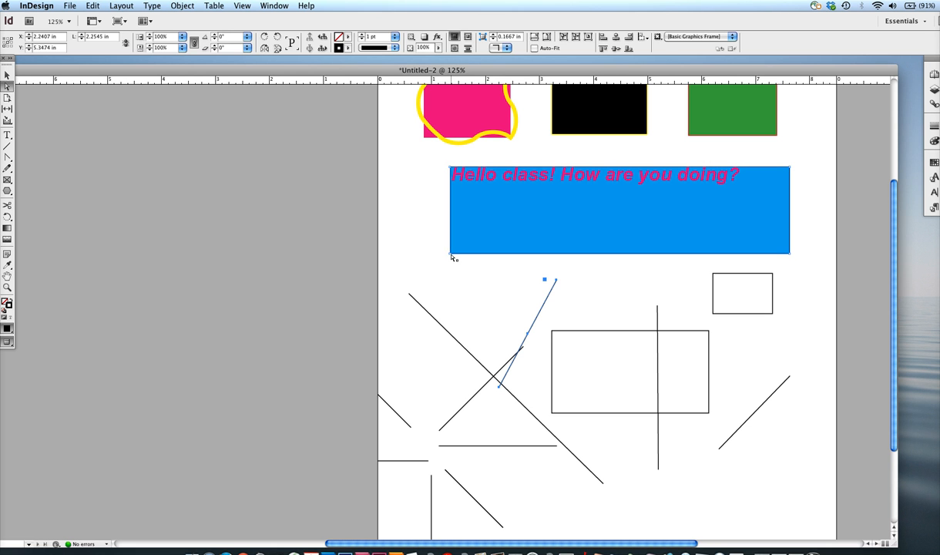
Select the blue text frame and drag a corner point to skew it.
click(619, 208)
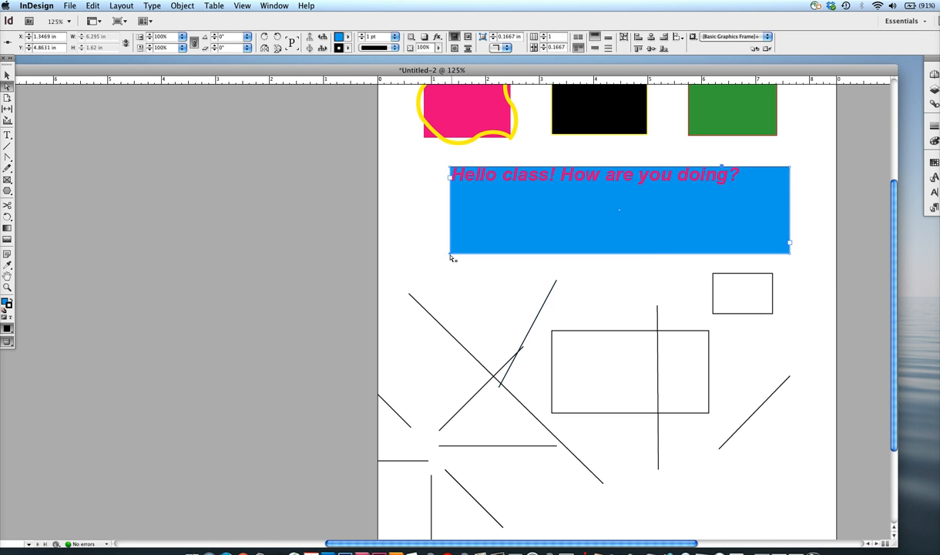
drag(450, 257, 506, 246)
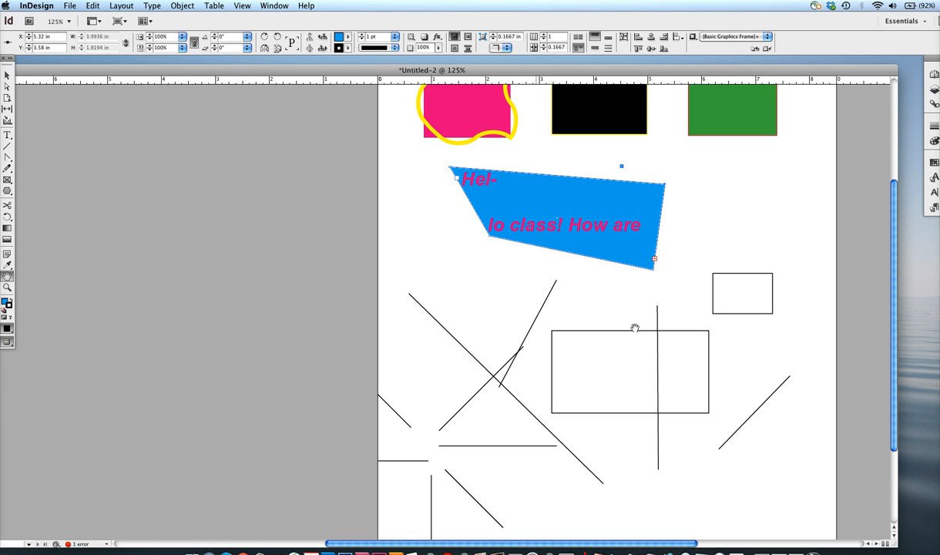
mouse_move(560, 285)
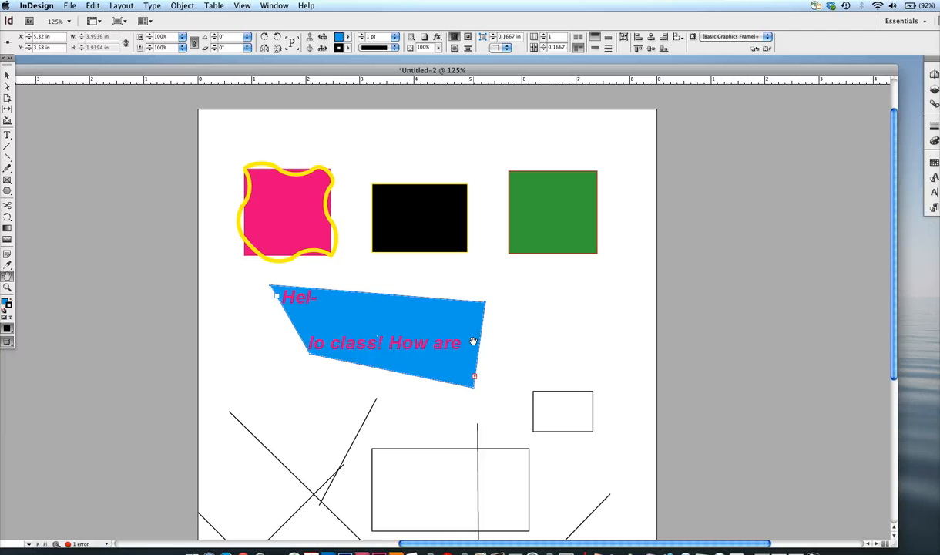
mouse_move(462, 57)
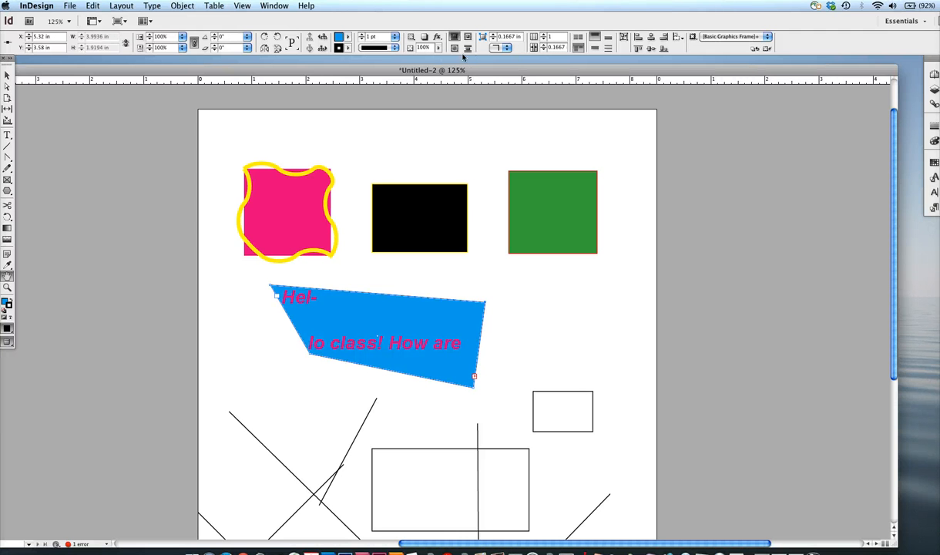